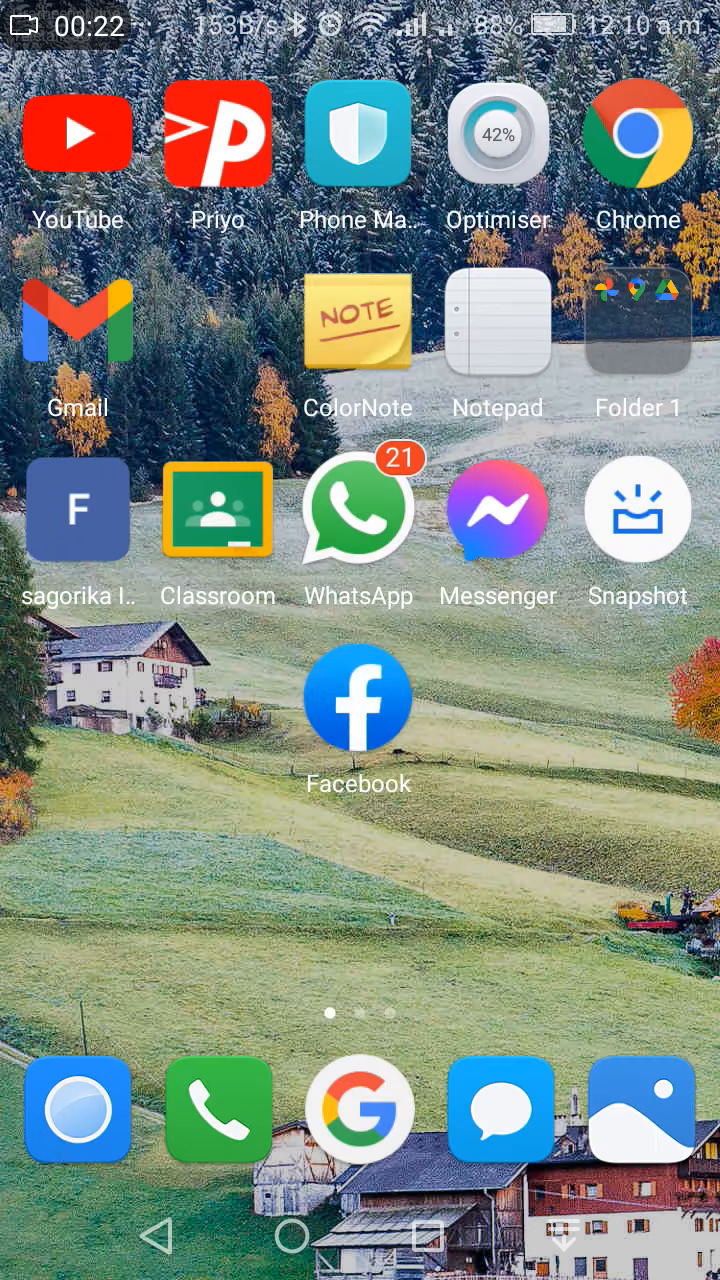
Launch Facebook from the Android home screen to reach the news feed.
{"action": "left_click", "coordinate": [358, 697]}
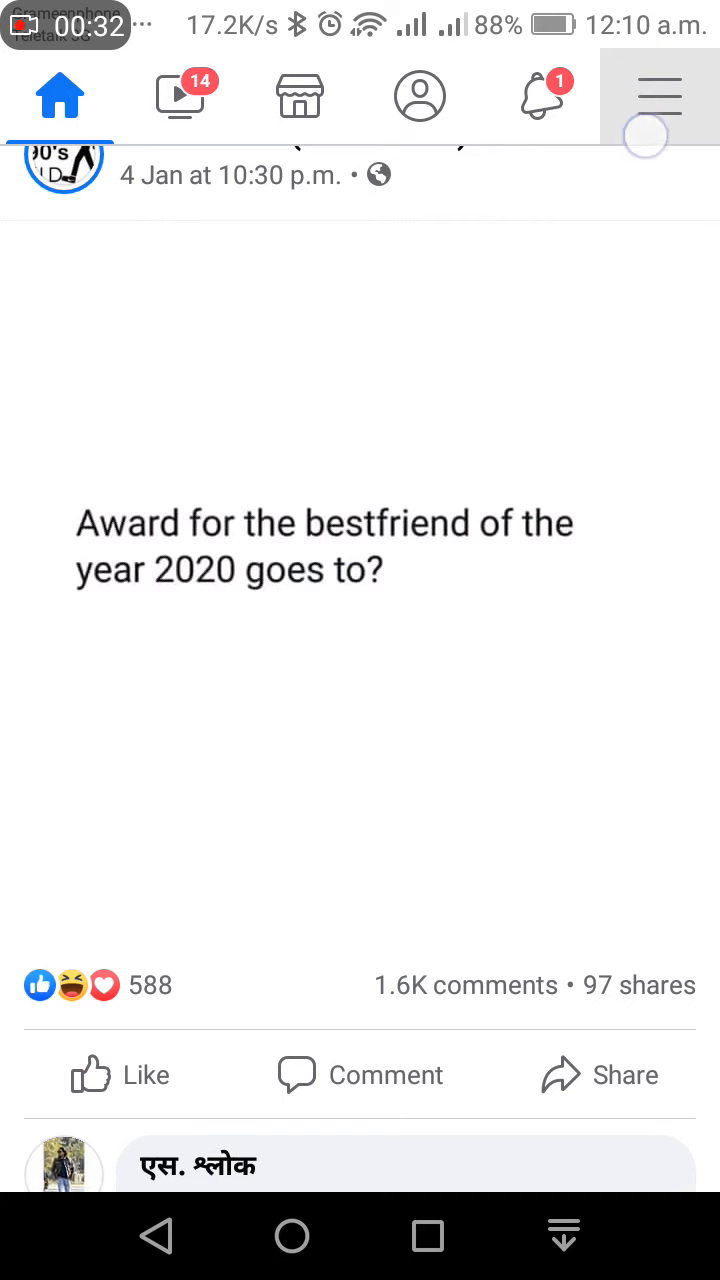
Open Facebook's main menu with Settings & Privacy expanded.
{"action": "left_click", "coordinate": [657, 95]}
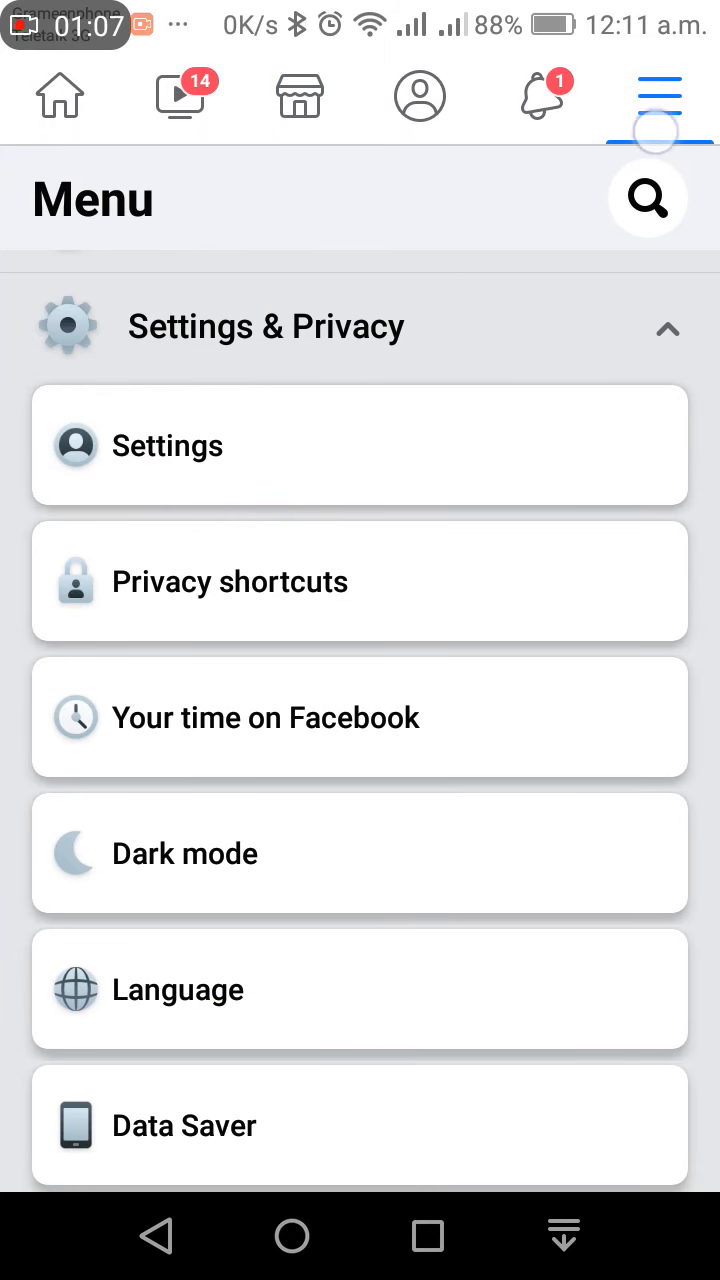
Go to Settings and turn off 'Show when you're active' under Active Status.
{"action": "left_click", "coordinate": [360, 445]}
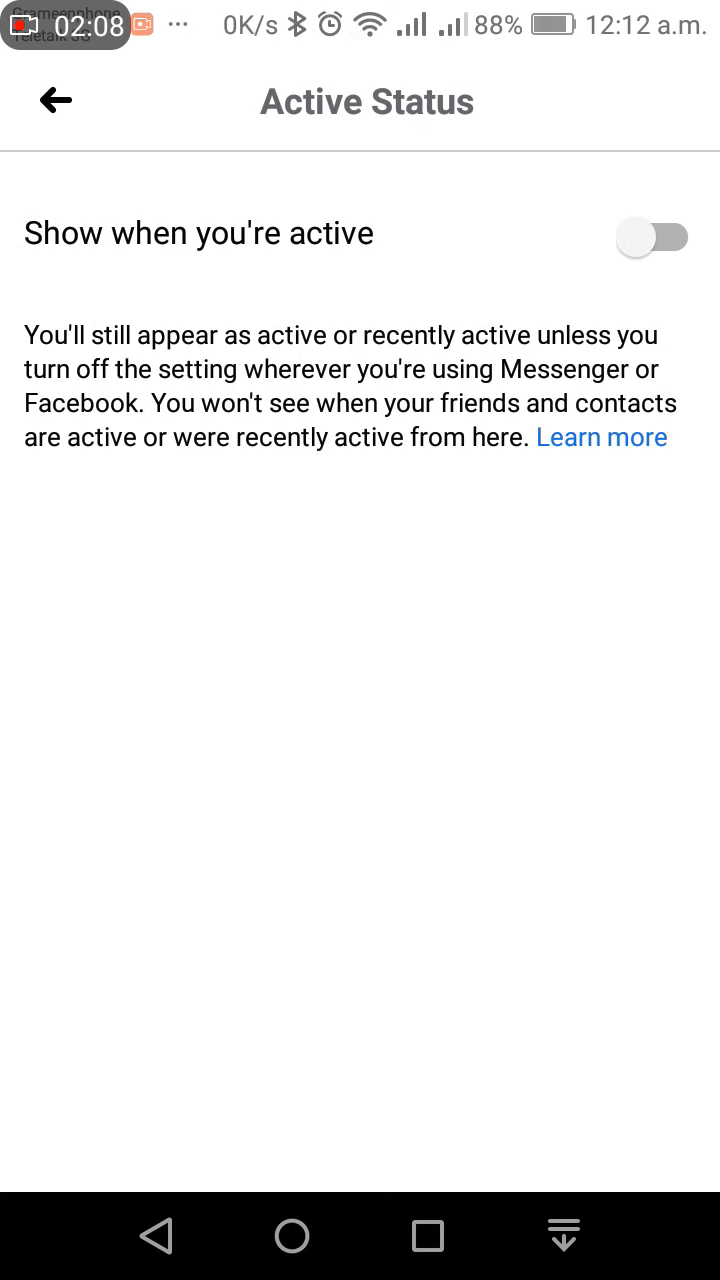
Switch to Gallery through recent apps and view the Off-Facebook Activity image.
{"action": "left_click", "coordinate": [427, 1236]}
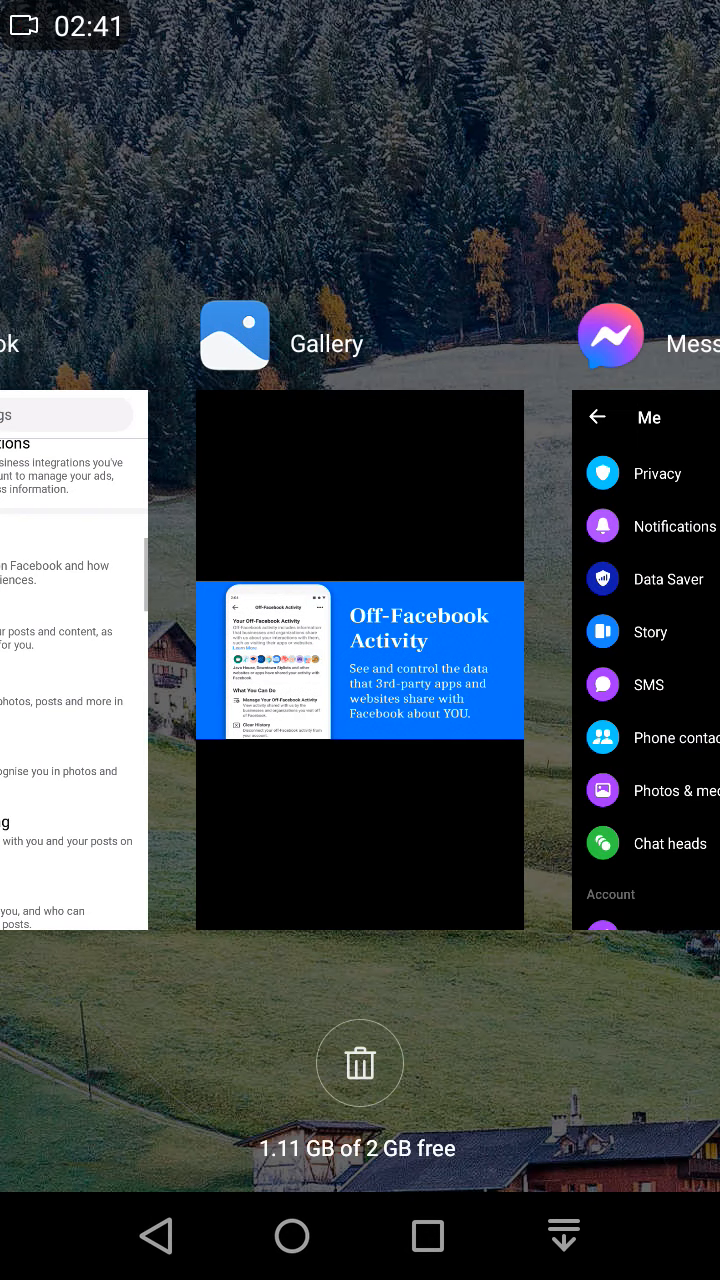
{"action": "left_click", "coordinate": [359, 658]}
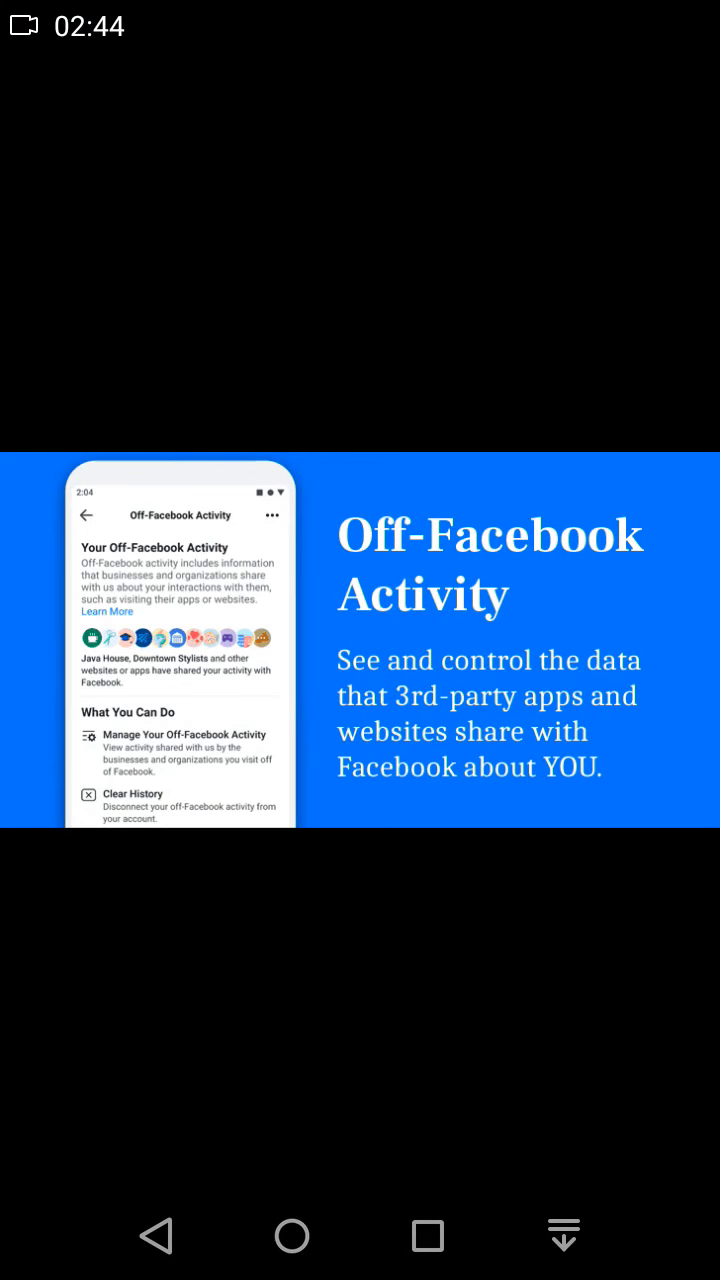